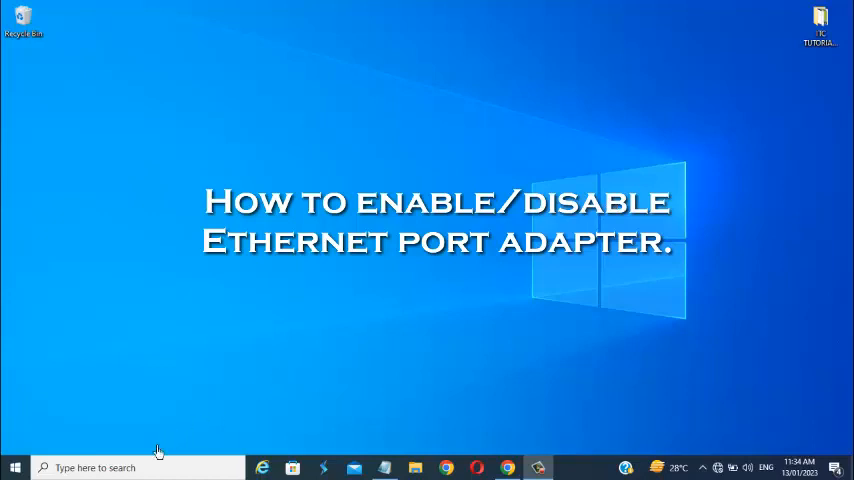
Launch Control Panel from the taskbar search results
left_click(137, 467)
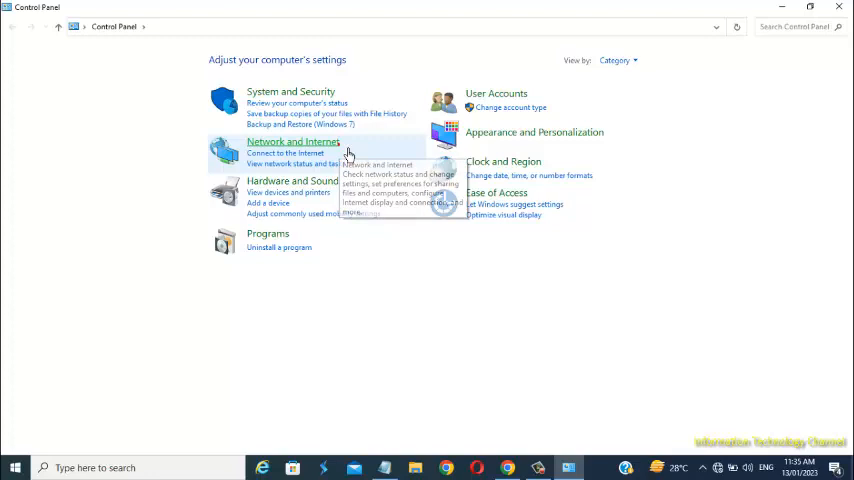
Reach Network Connections via Network and Internet, Network and Sharing Center, Change adapter settings
left_click(293, 142)
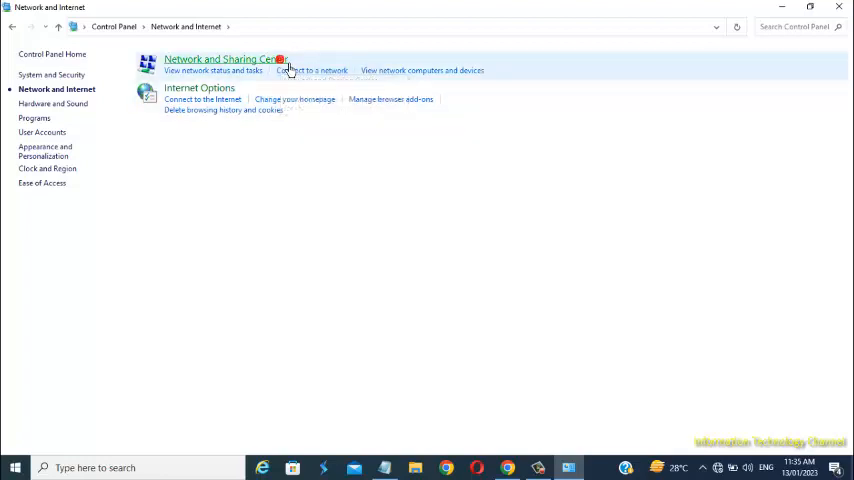
left_click(225, 59)
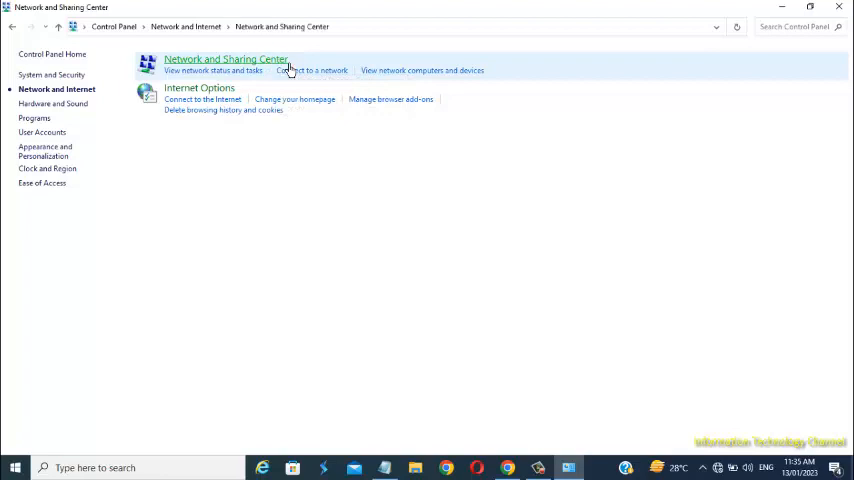
left_click(225, 59)
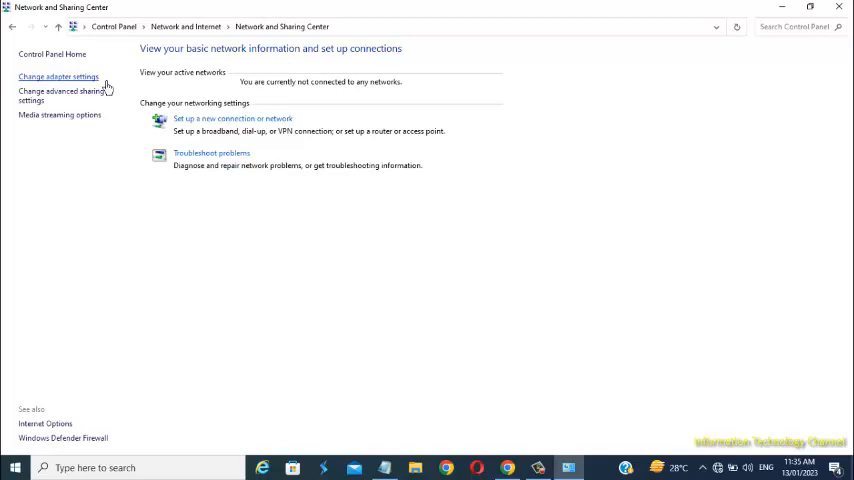
mouse_move(104, 88)
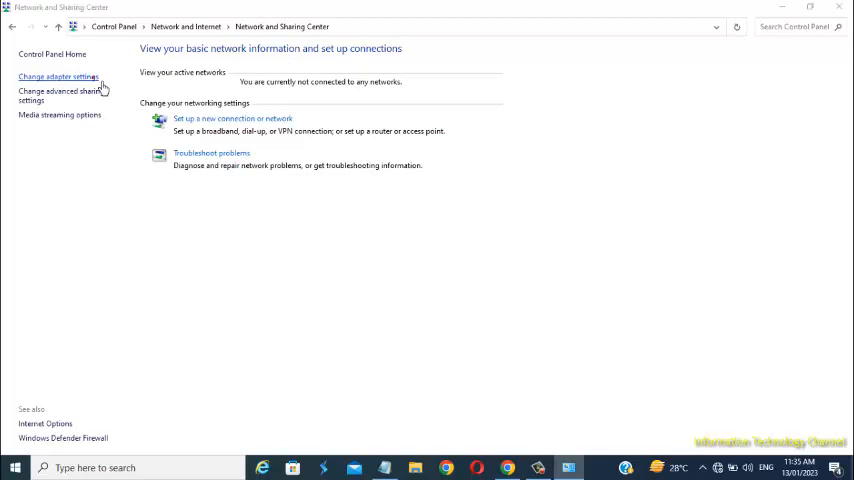
left_click(58, 77)
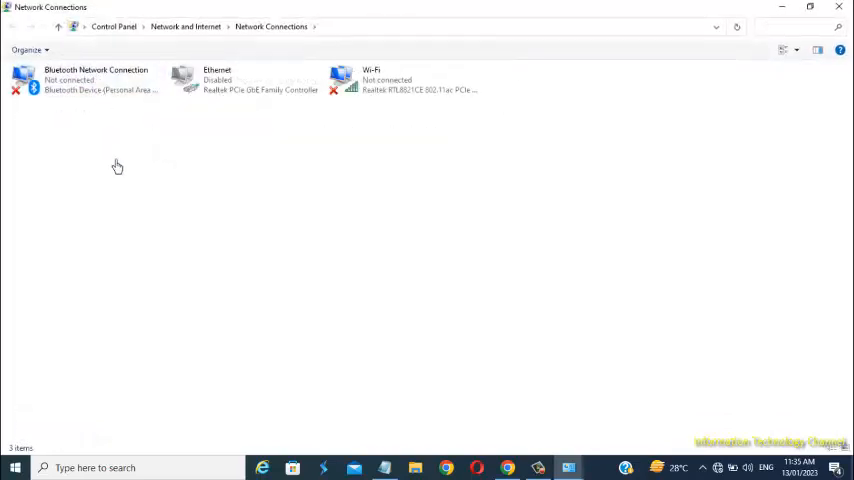
Enable the Ethernet adapter from its right-click context menu
left_click(245, 80)
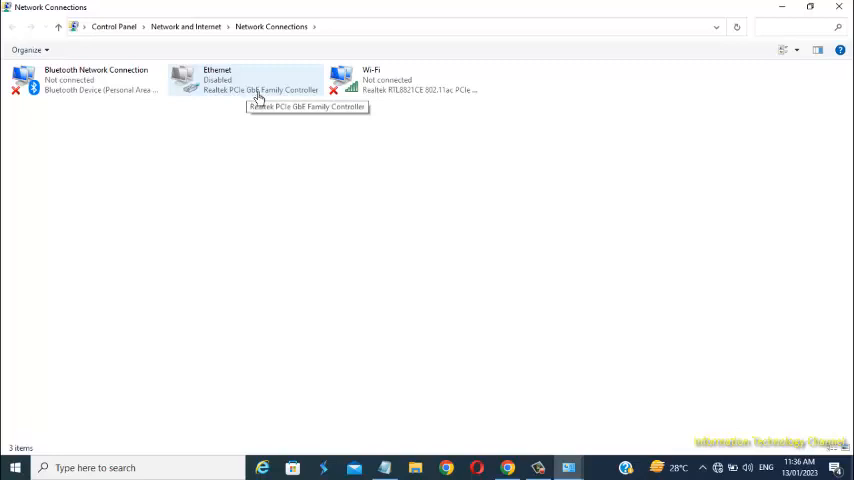
right_click(245, 80)
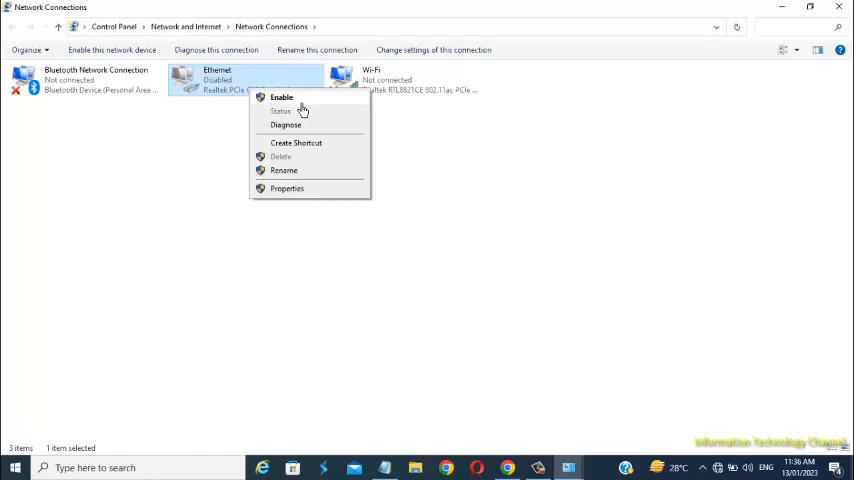
left_click(281, 97)
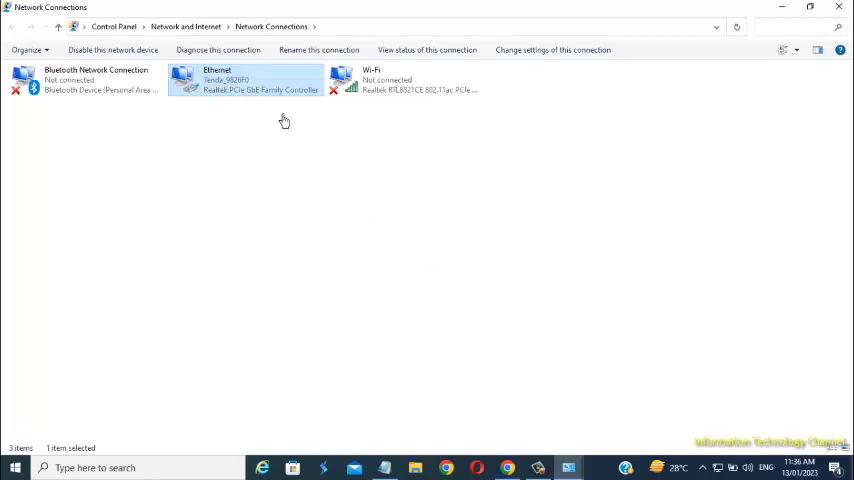
mouse_move(249, 113)
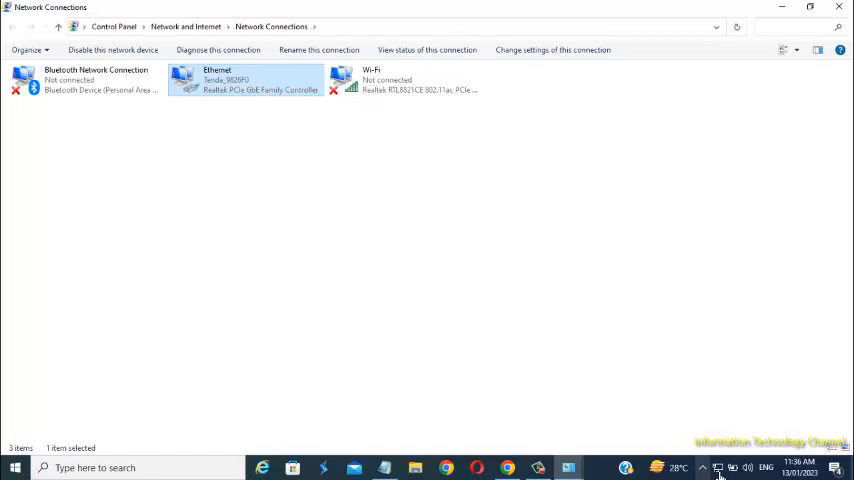
mouse_move(718, 467)
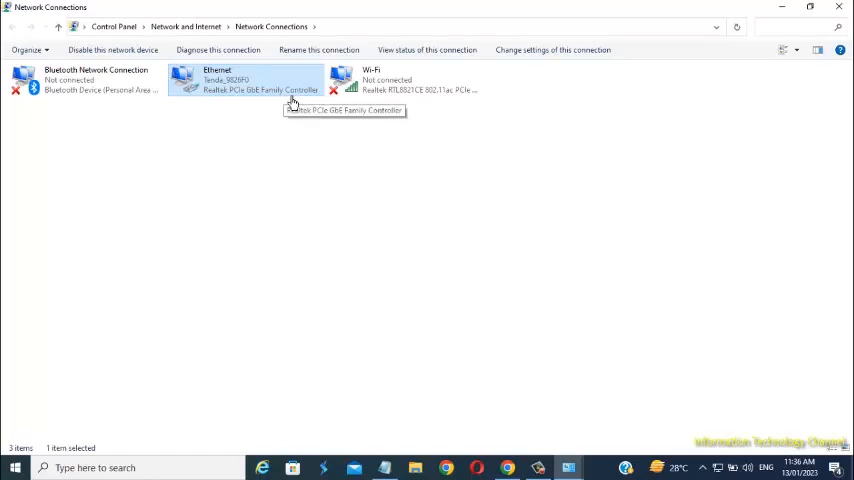
Disable the Ethernet adapter again from its context menu so it reads Disabled
right_click(245, 80)
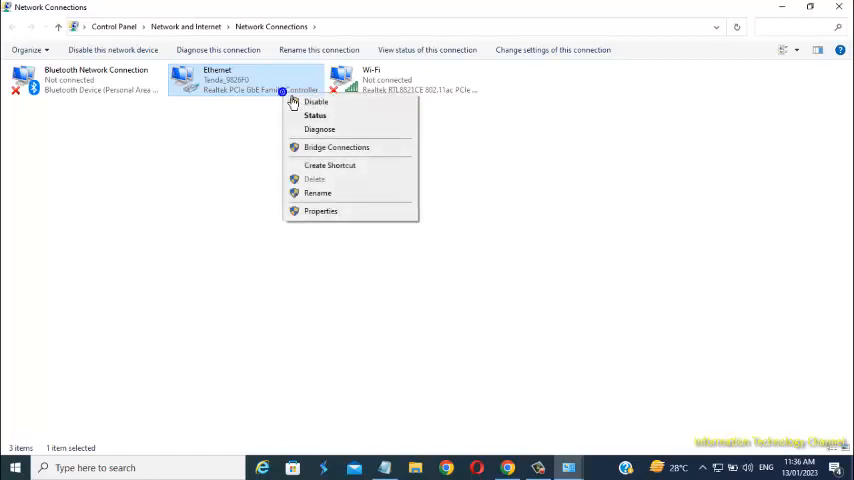
mouse_move(316, 115)
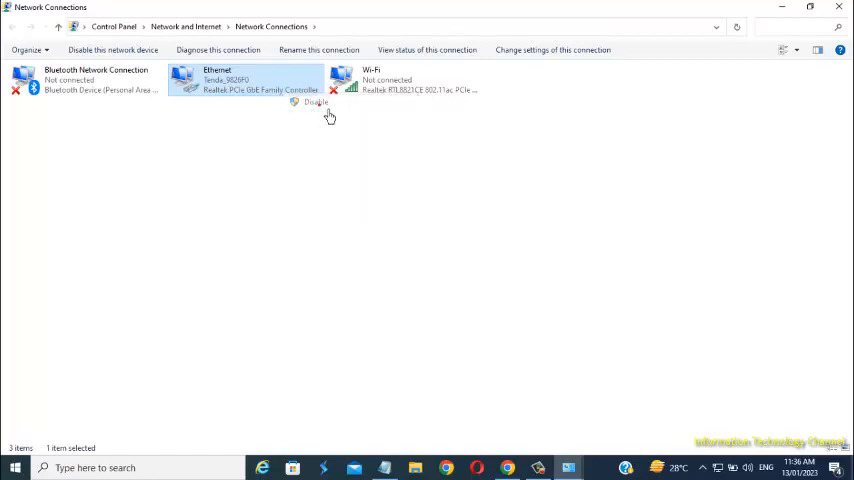
left_click(315, 102)
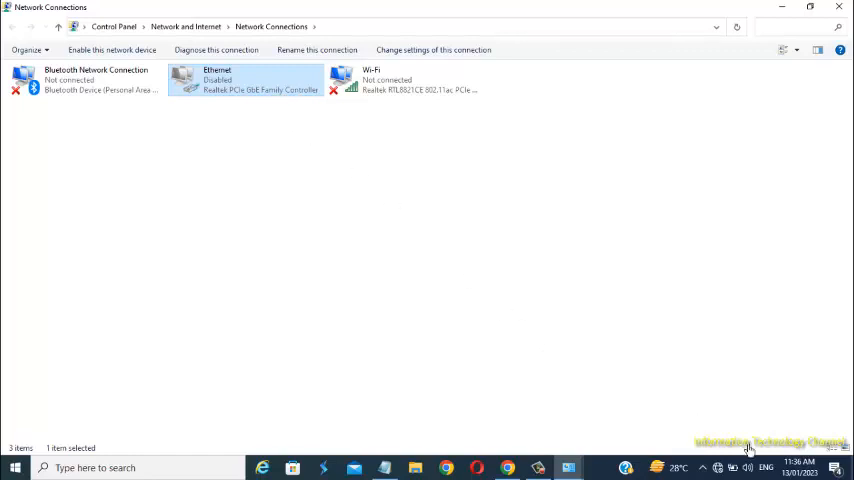
mouse_move(725, 468)
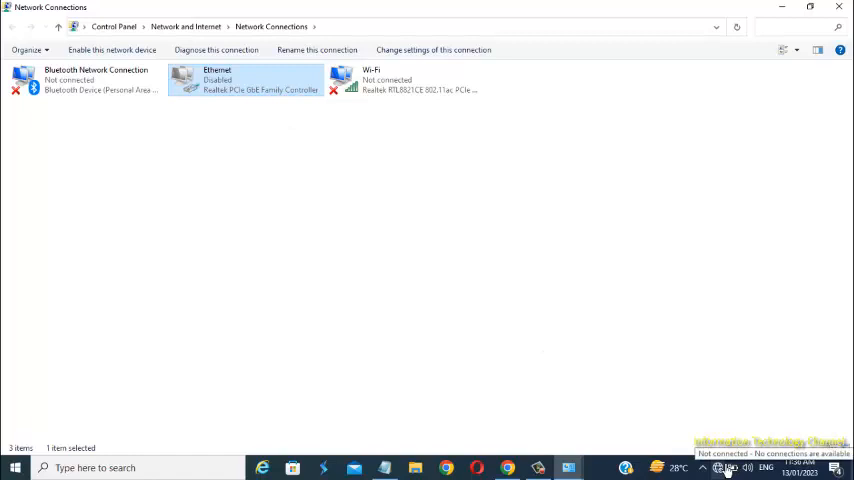